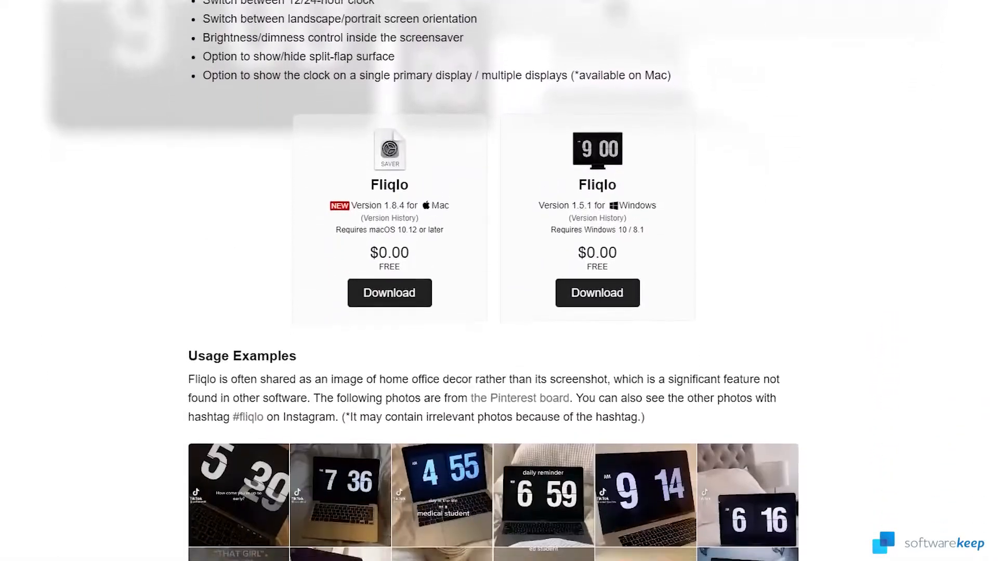
Download the Windows version of Fliqlo from its page and save it into Downloads.
scroll(down, 3)
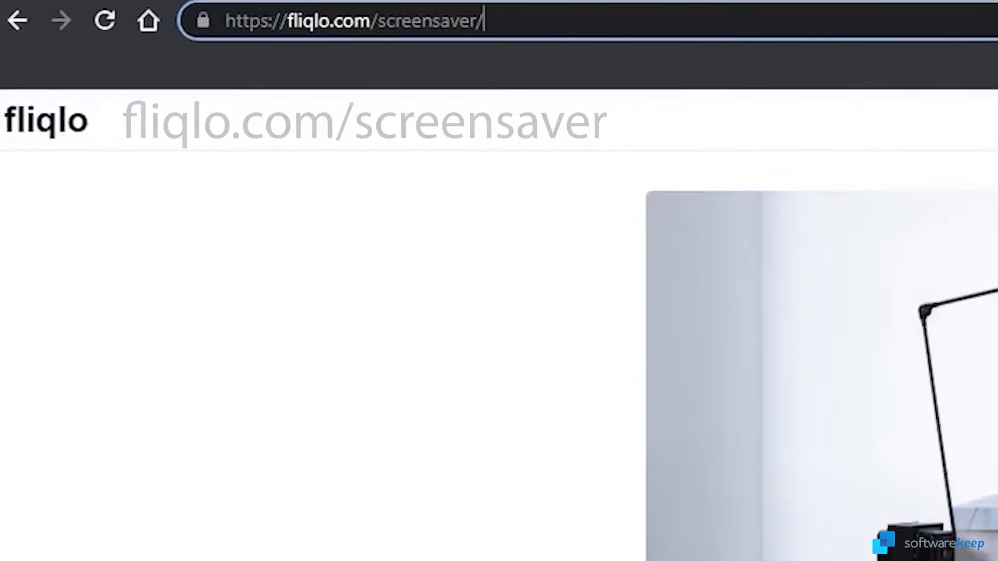
scroll(down, 3)
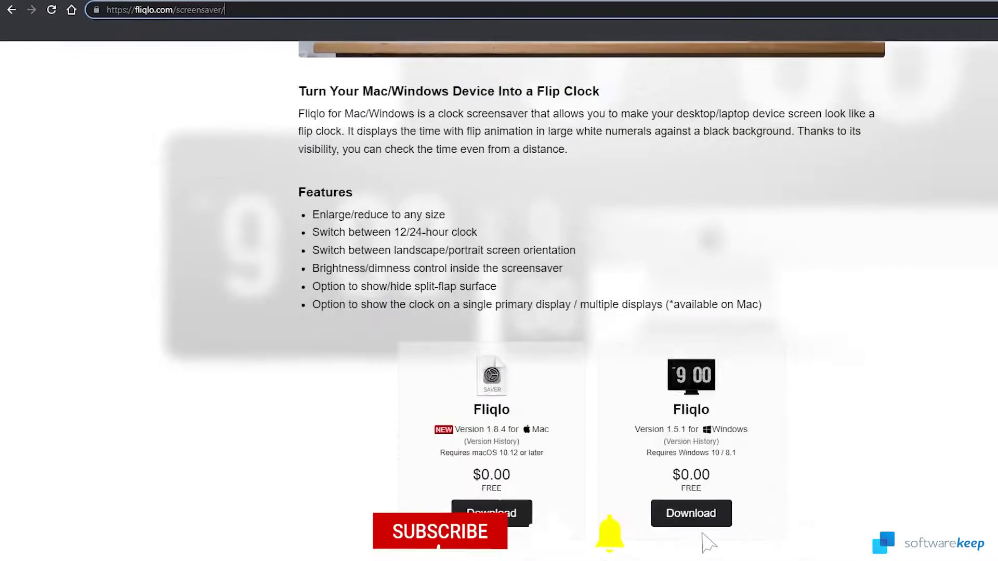
scroll(up, 3)
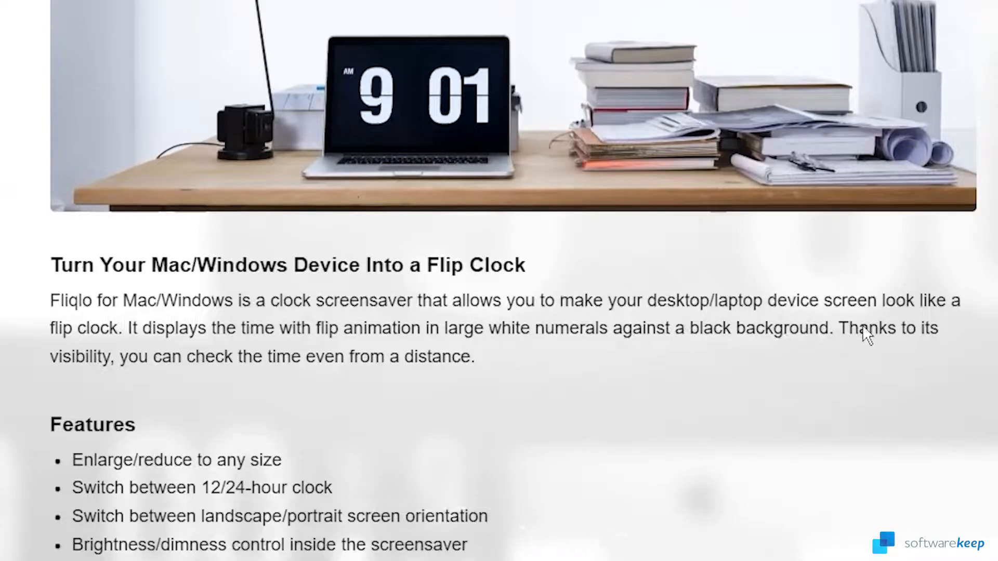
mouse_move(207, 342)
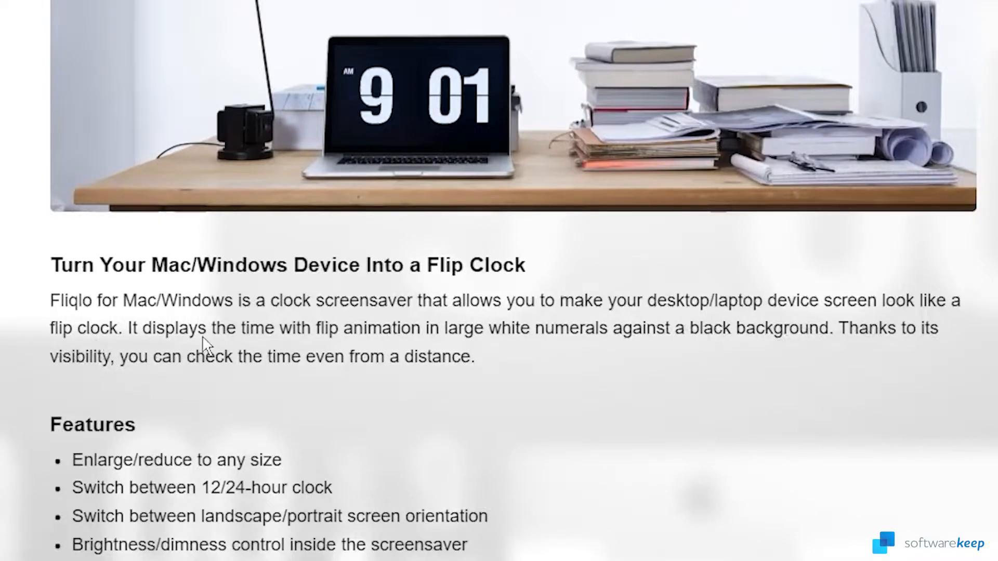
mouse_move(398, 362)
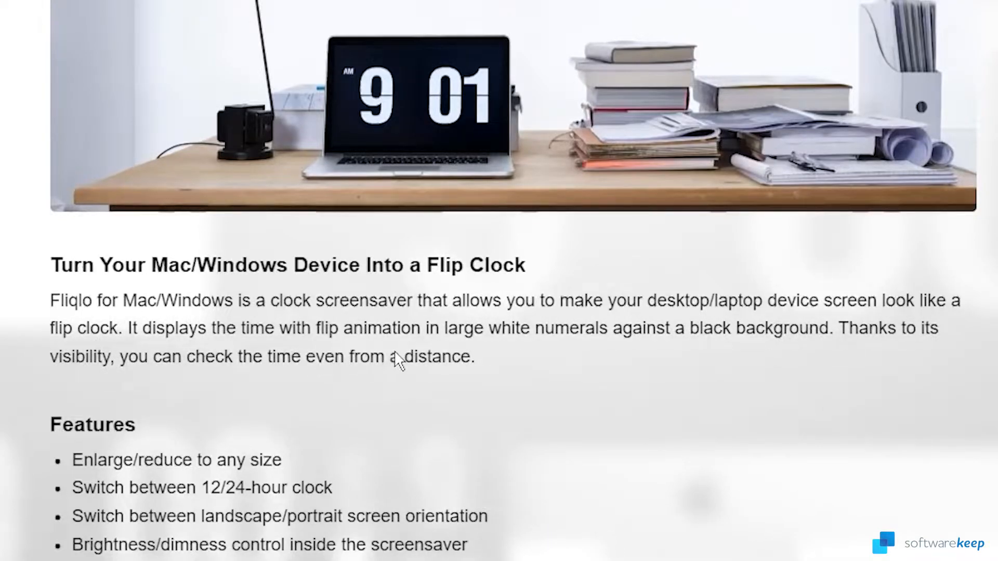
mouse_move(772, 355)
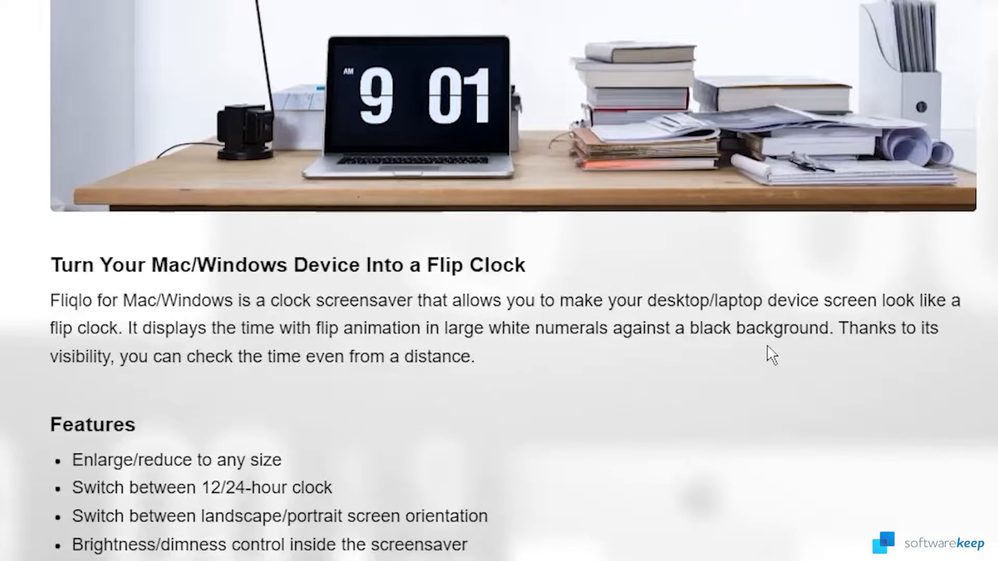
mouse_move(229, 422)
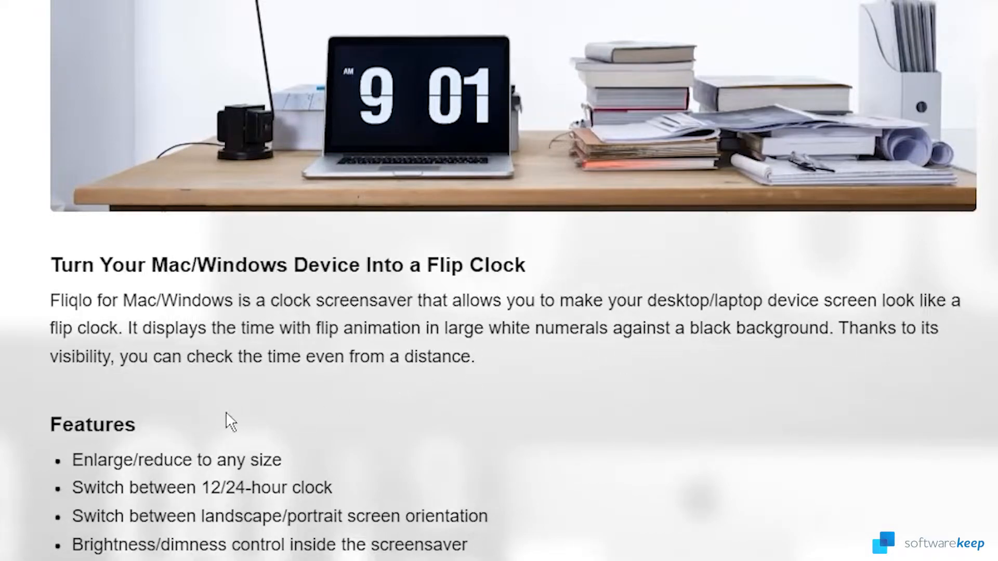
mouse_move(264, 407)
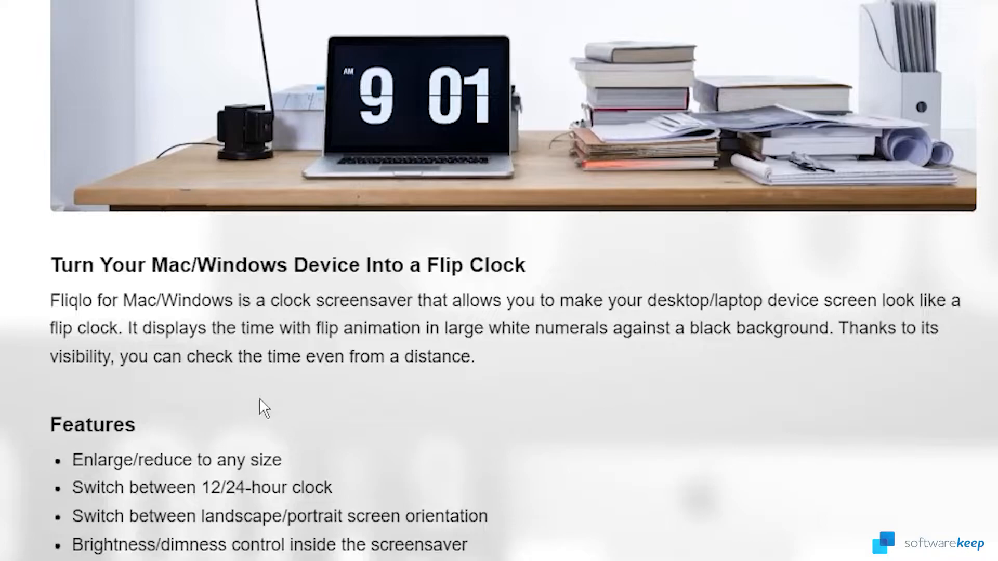
mouse_move(181, 450)
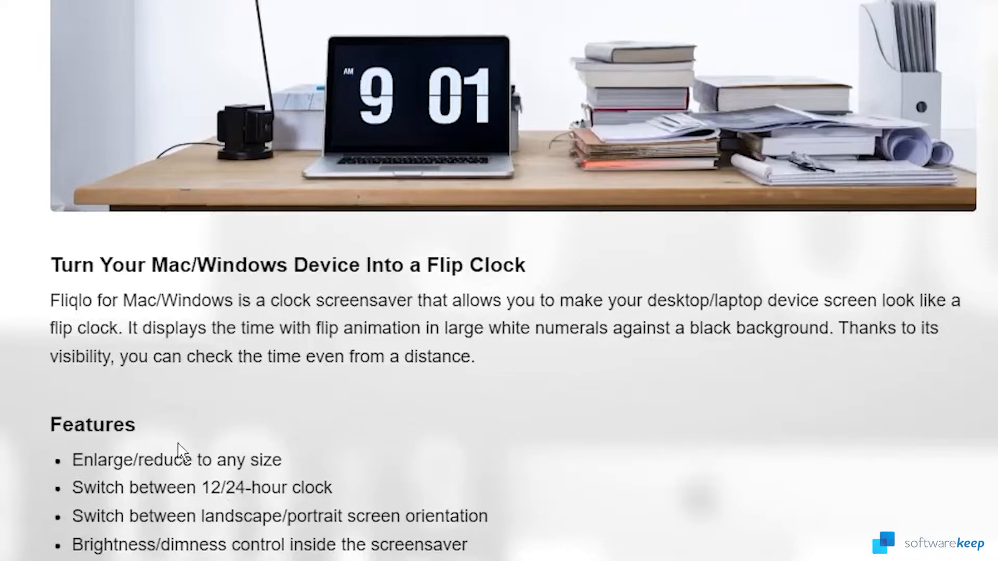
scroll(down, 3)
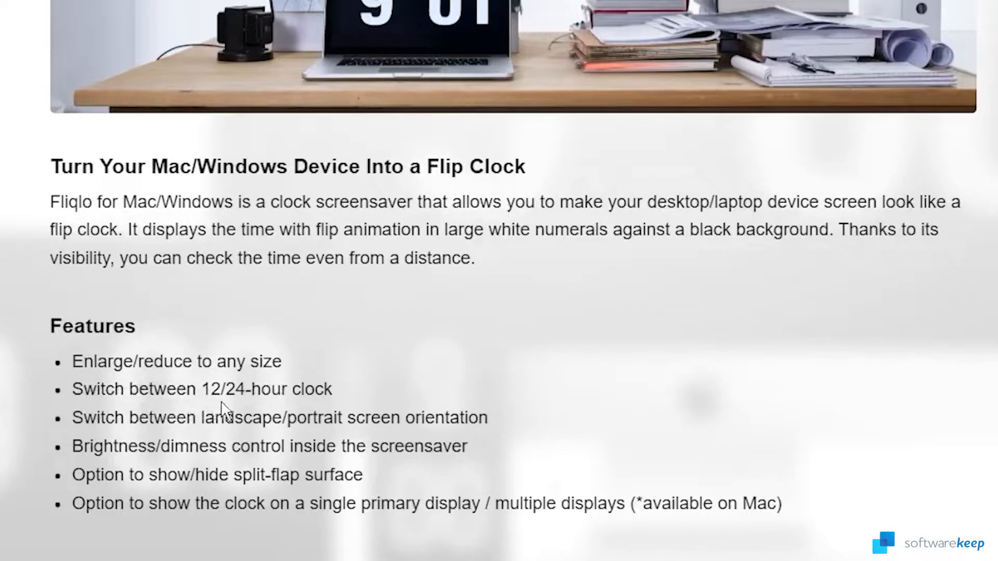
mouse_move(279, 435)
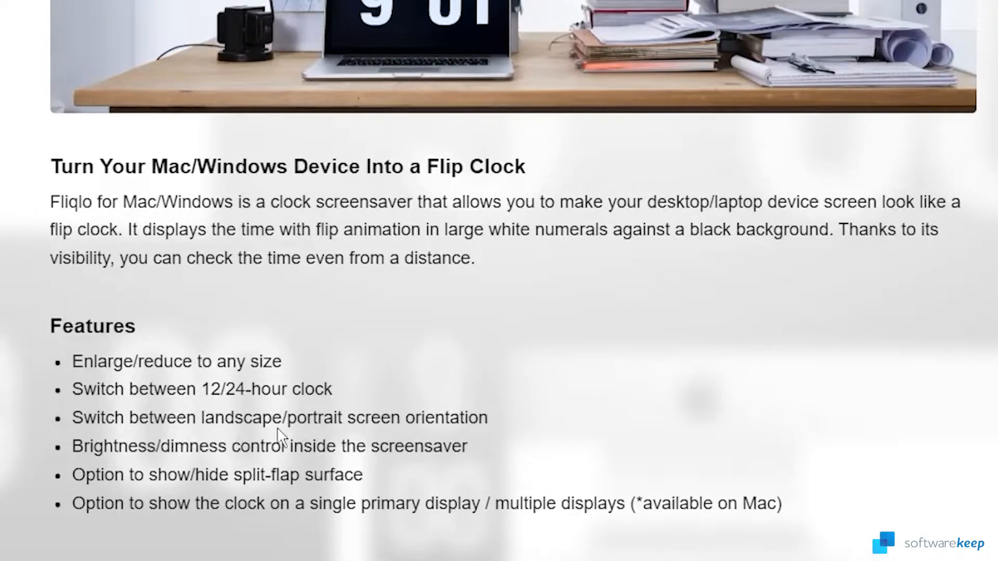
mouse_move(48, 462)
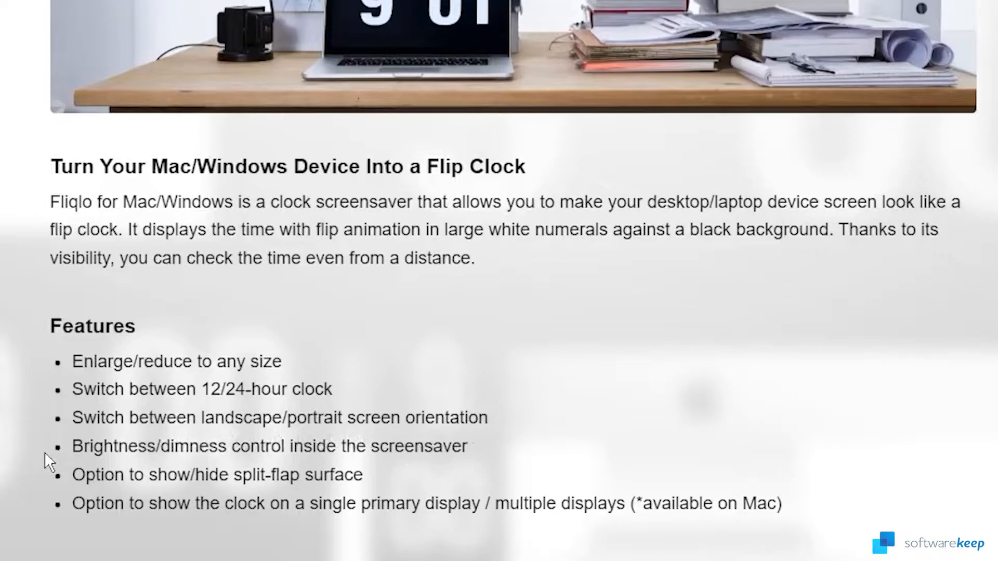
mouse_move(414, 482)
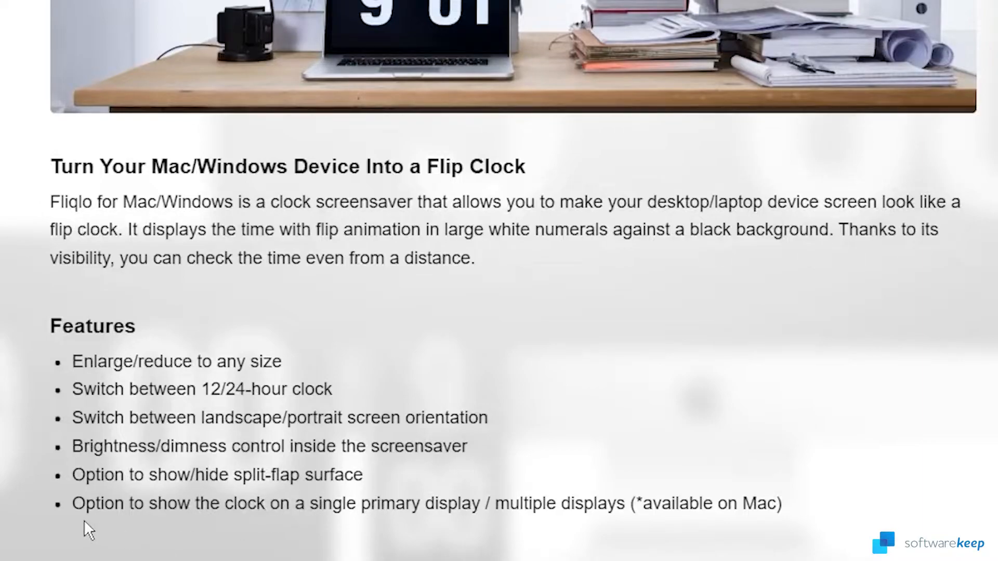
mouse_move(299, 533)
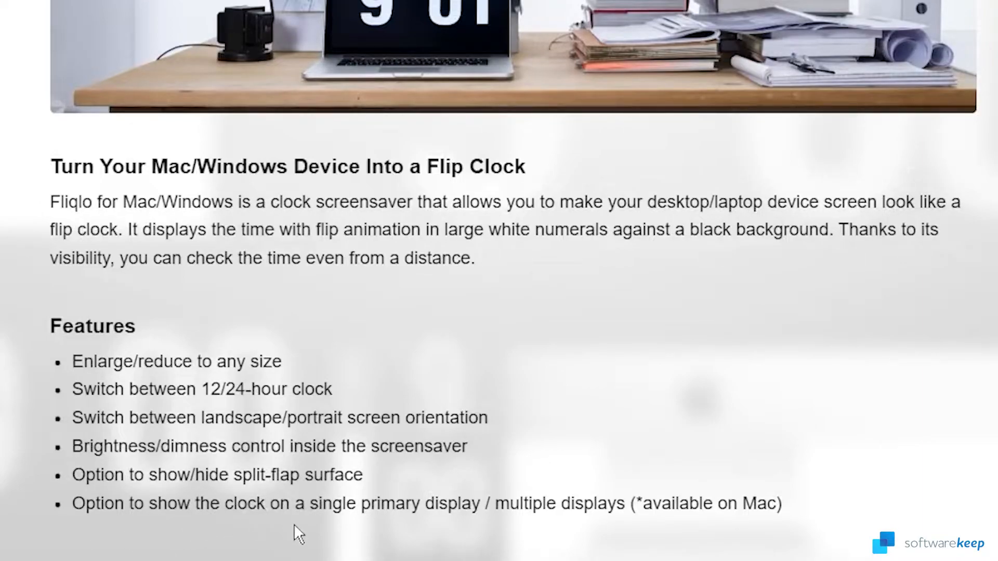
mouse_move(536, 554)
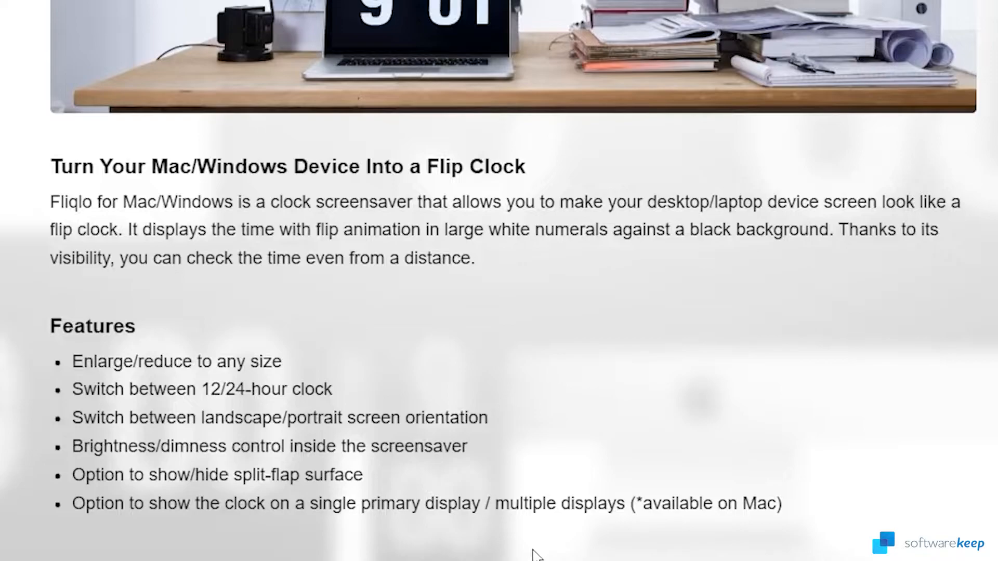
scroll(down, 3)
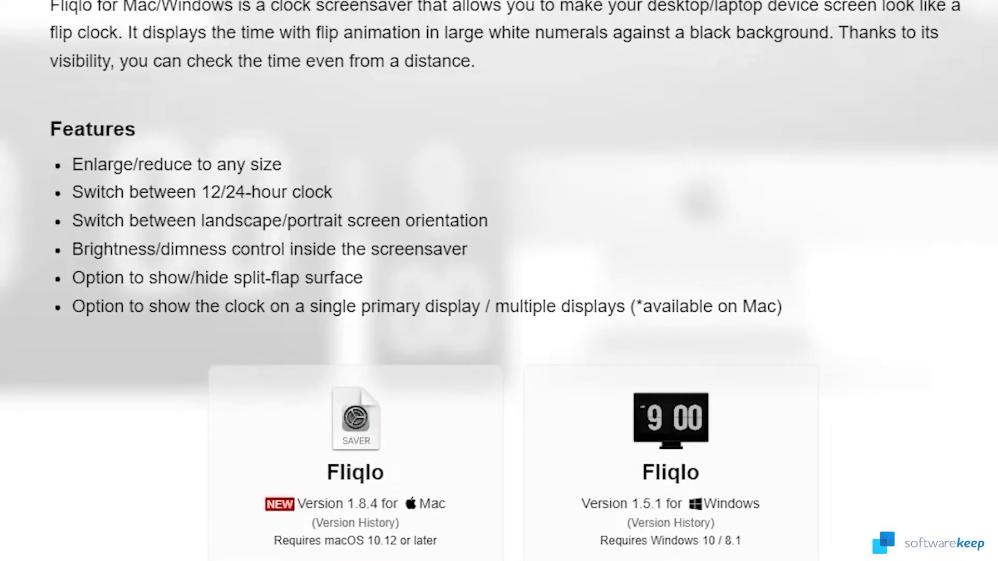
scroll(down, 3)
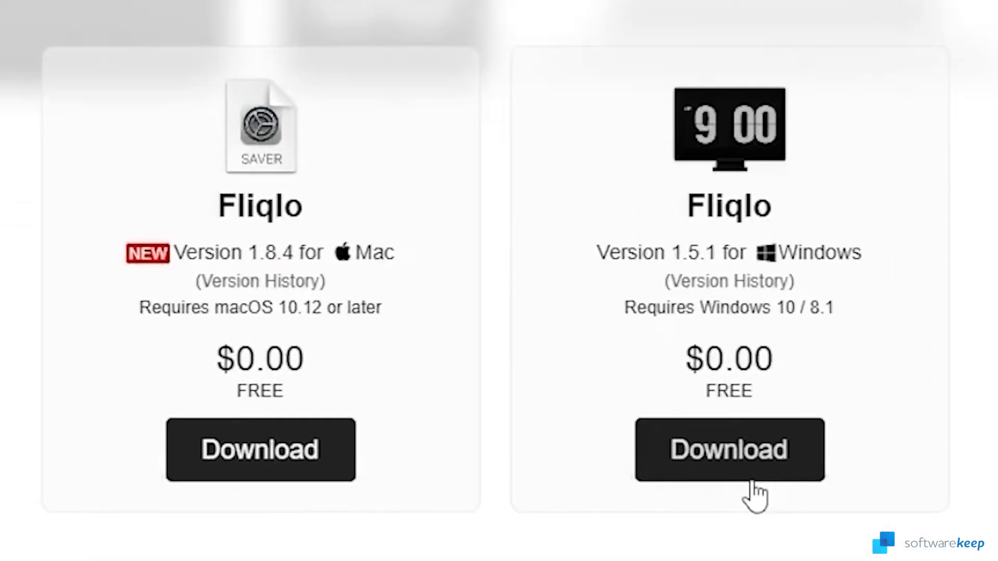
click(727, 450)
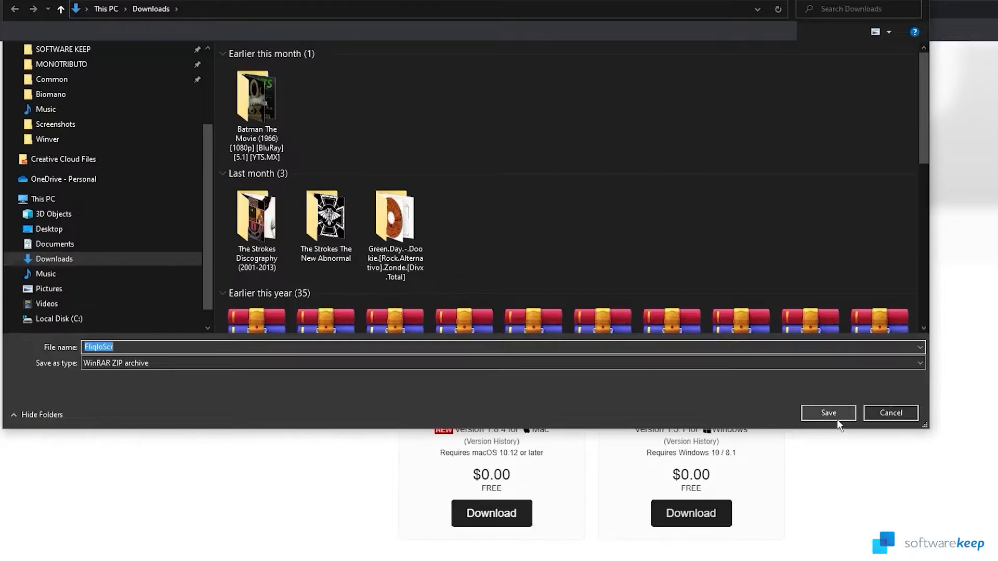
click(828, 413)
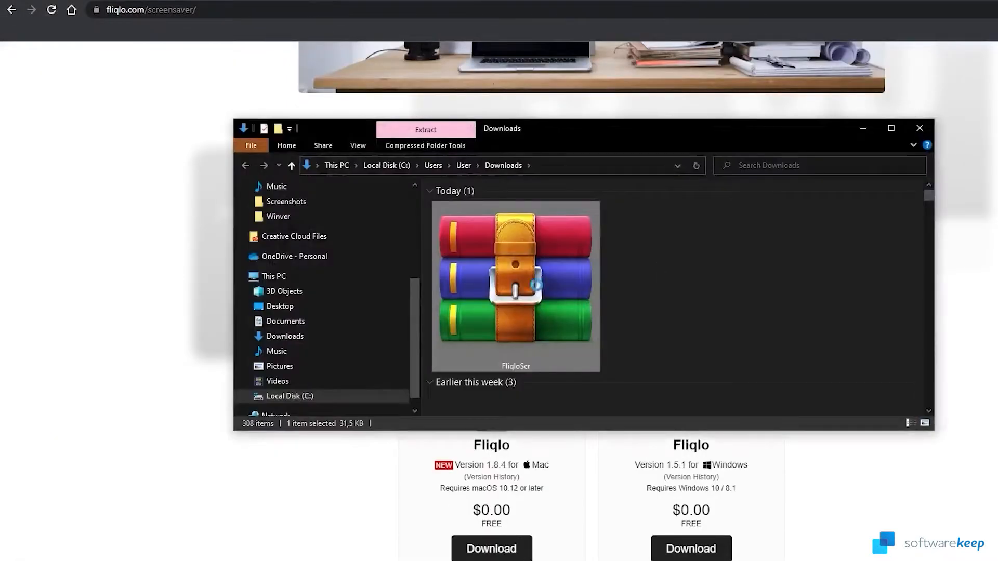
Extract the FliqloScr archive into a FliqloScr folder and reach the Fliqlo screen saver file inside.
right_click(515, 285)
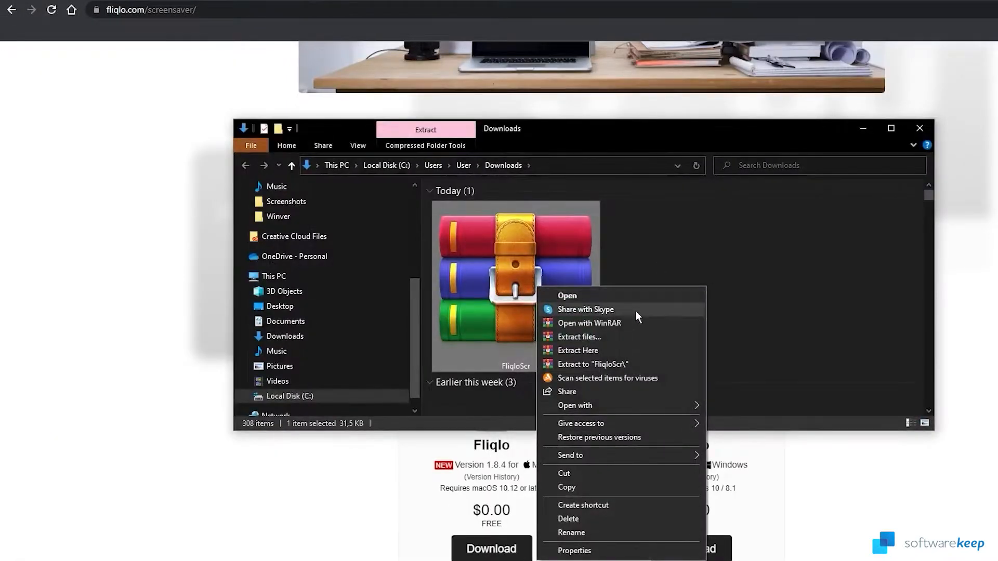
mouse_move(620, 368)
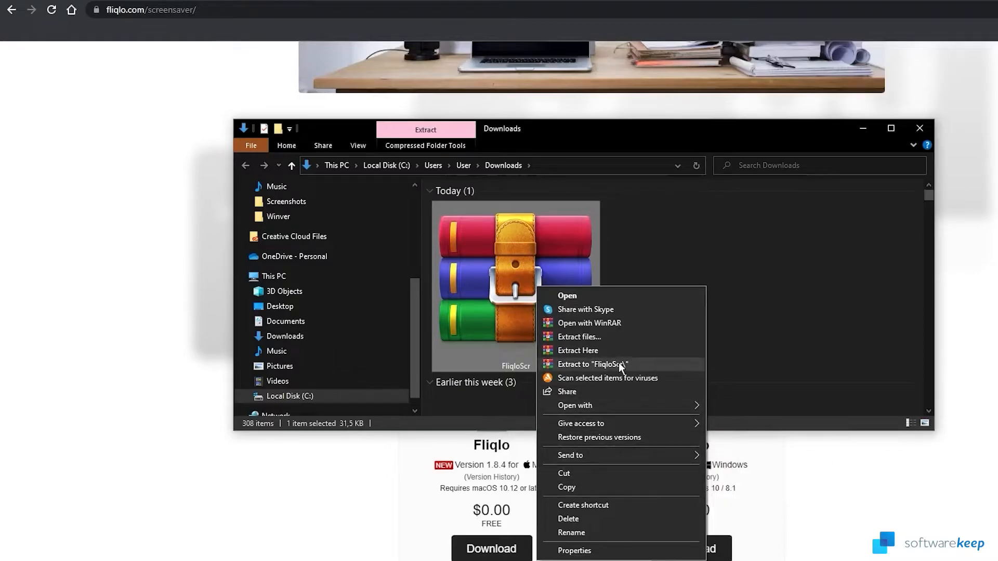
mouse_move(634, 369)
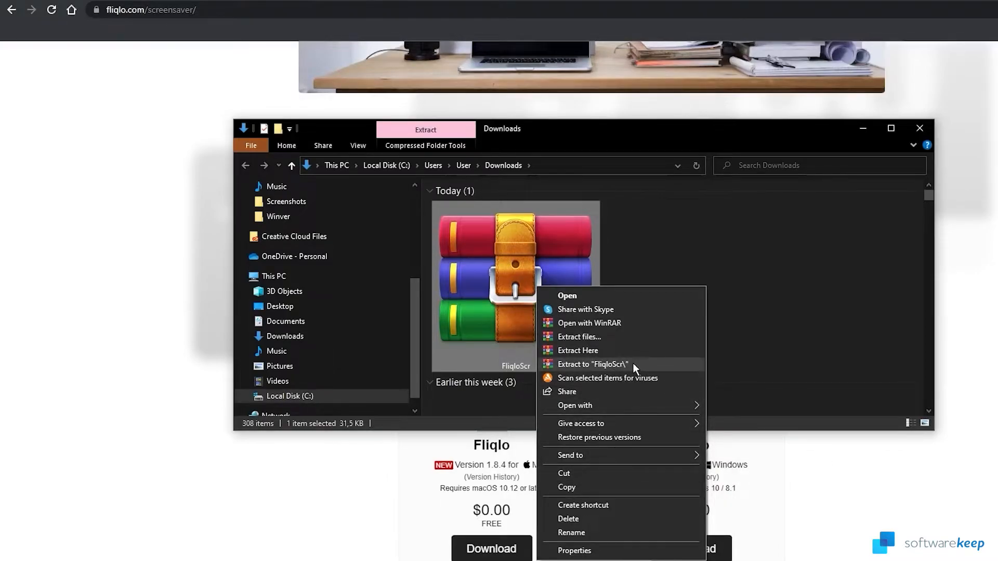
click(593, 363)
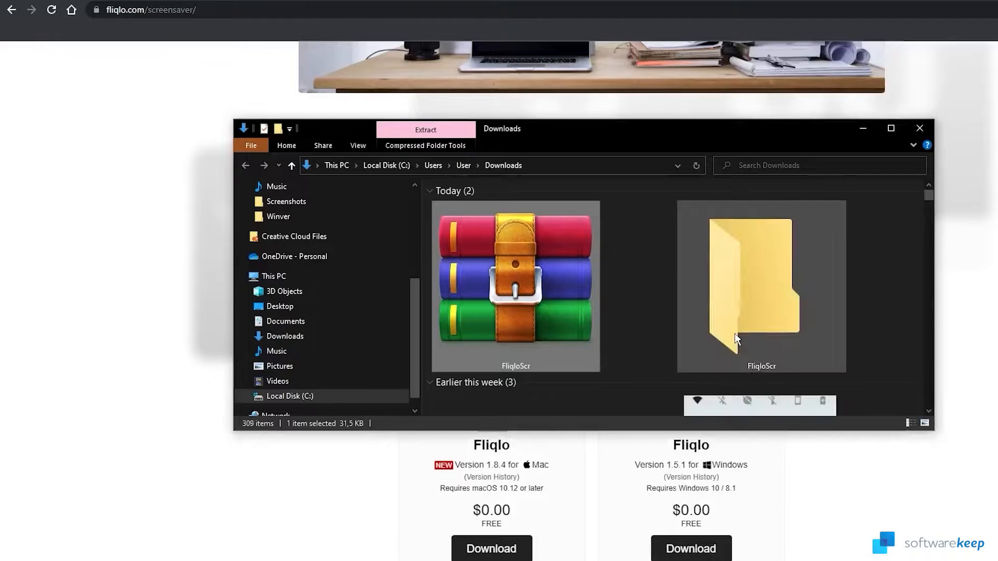
double_click(761, 287)
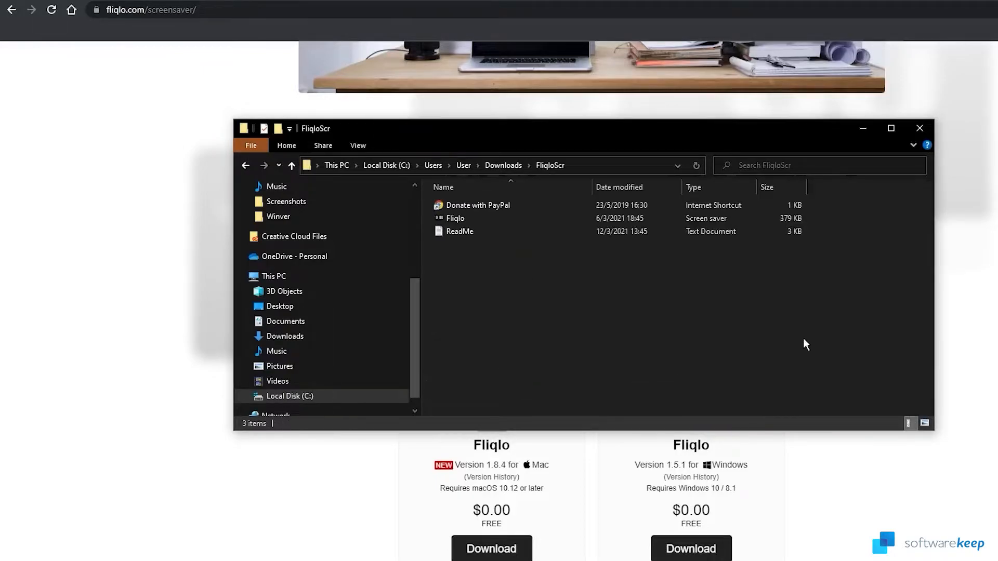
right_click(455, 219)
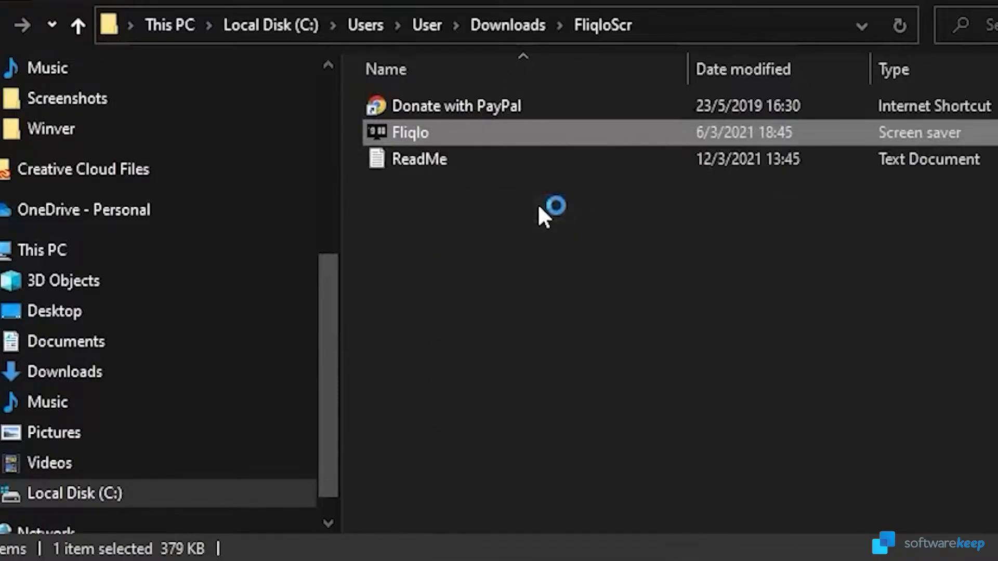
Install Fliqlo as the Windows screen saver and switch its clock to 24-hour display.
double_click(410, 132)
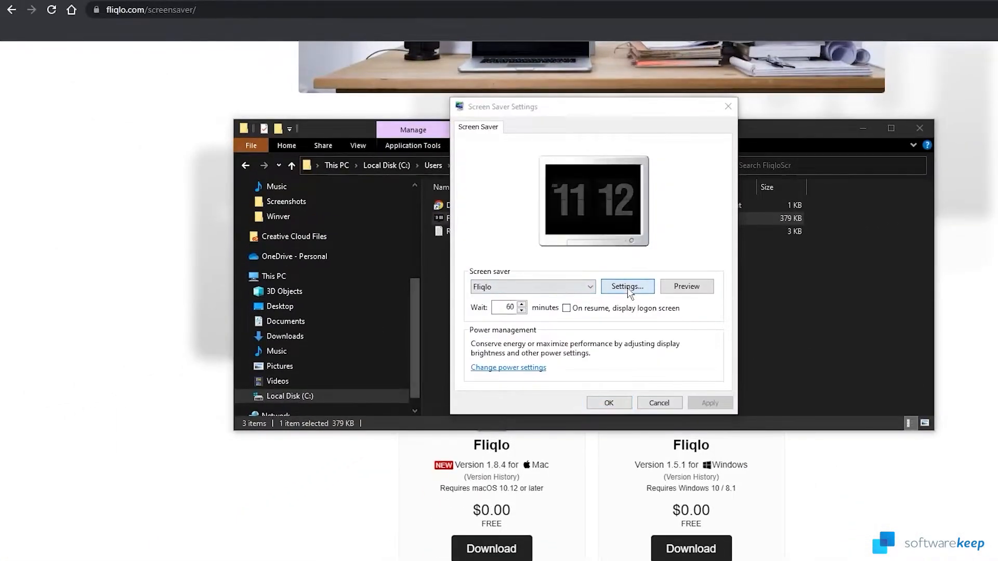
click(626, 287)
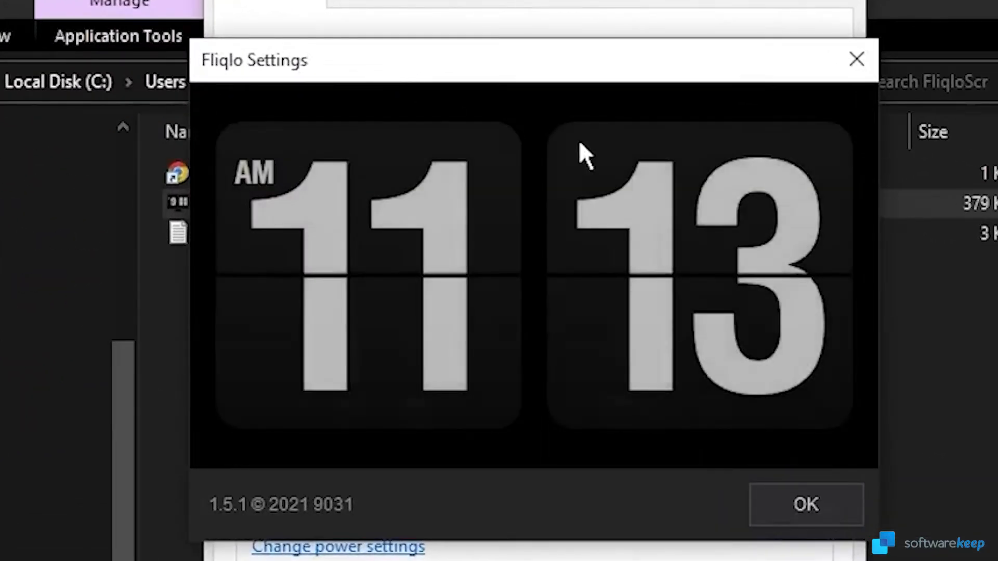
mouse_move(885, 549)
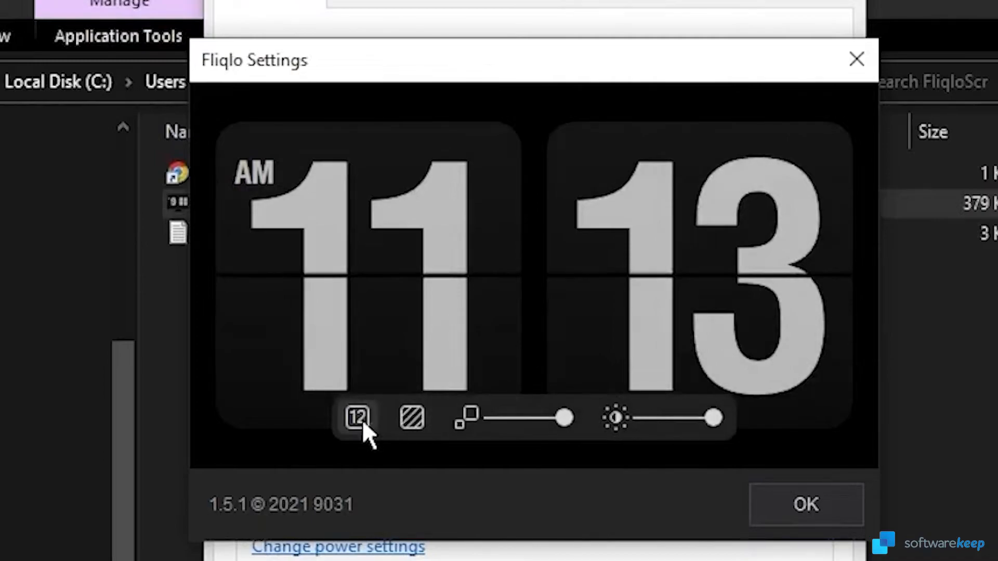
click(357, 418)
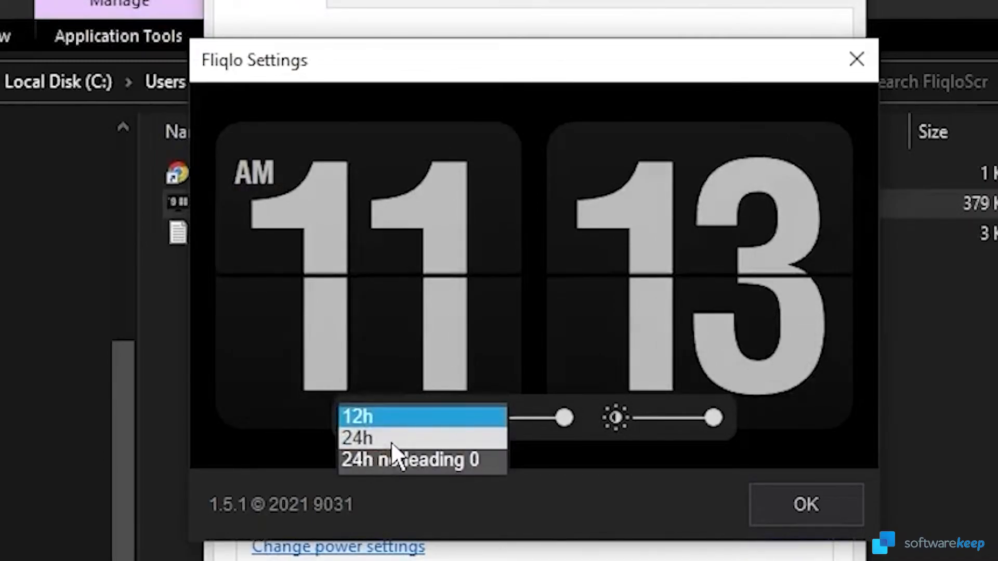
mouse_move(395, 468)
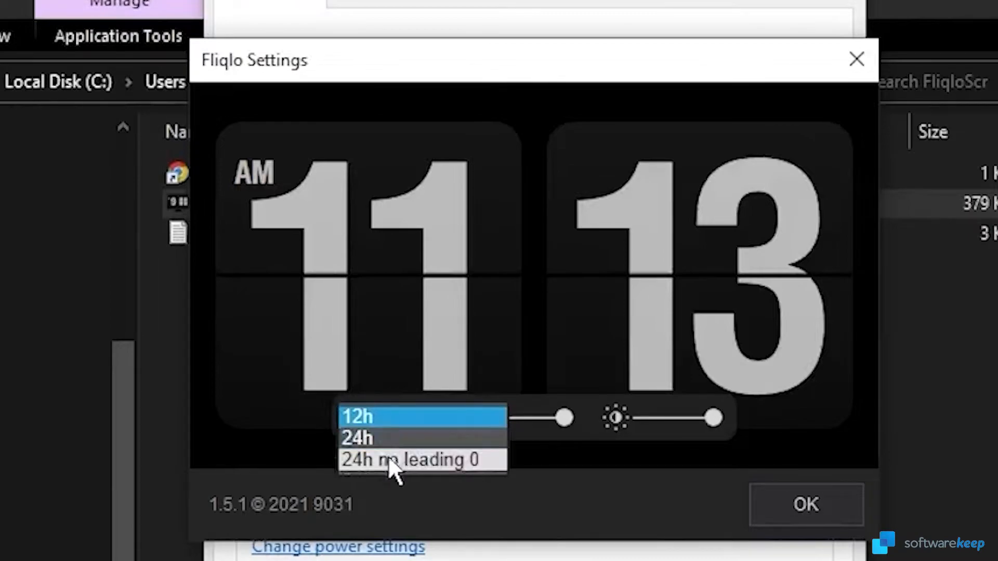
mouse_move(413, 444)
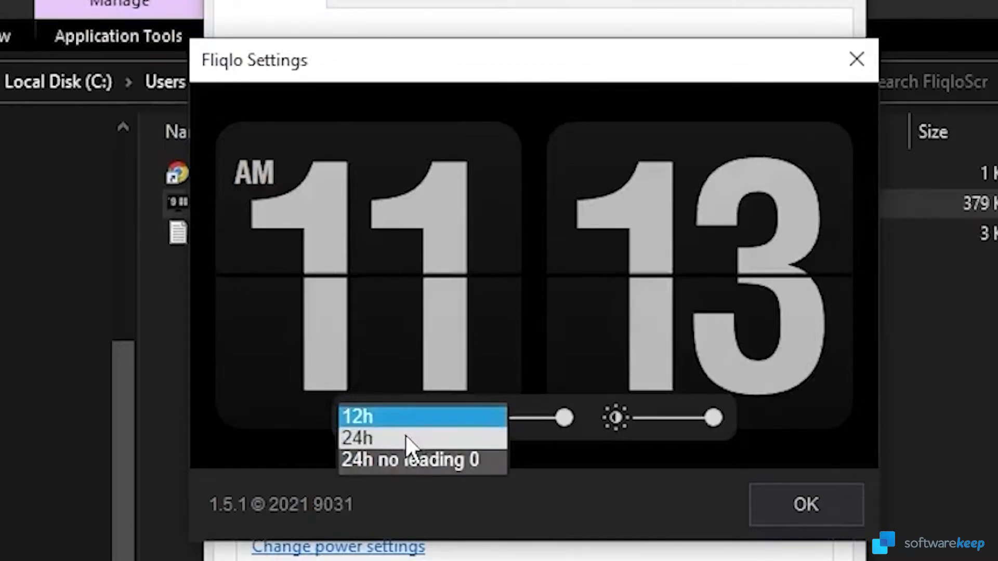
click(358, 438)
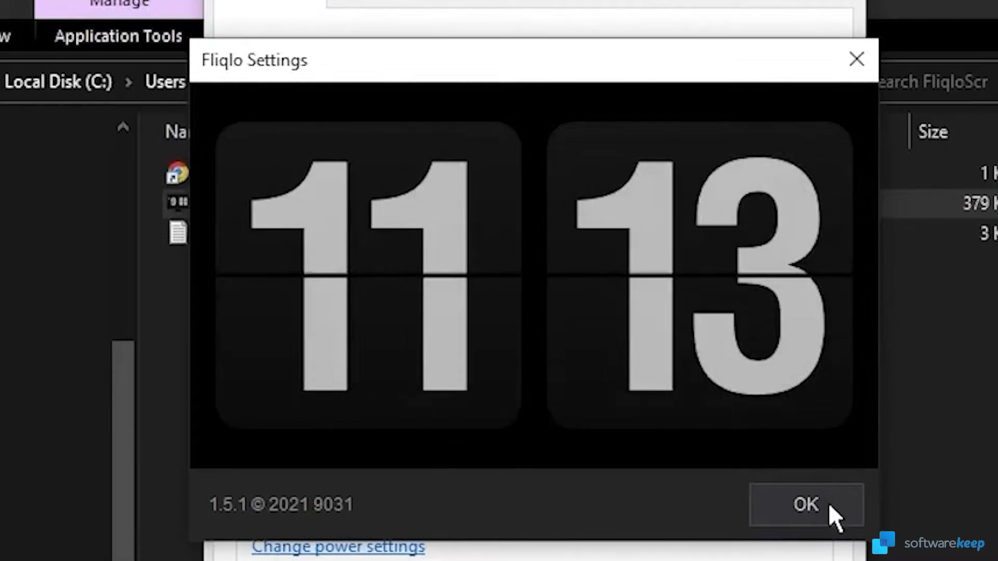
Confirm the clock format, preview Fliqlo full screen and apply a 10-minute idle wait.
click(806, 505)
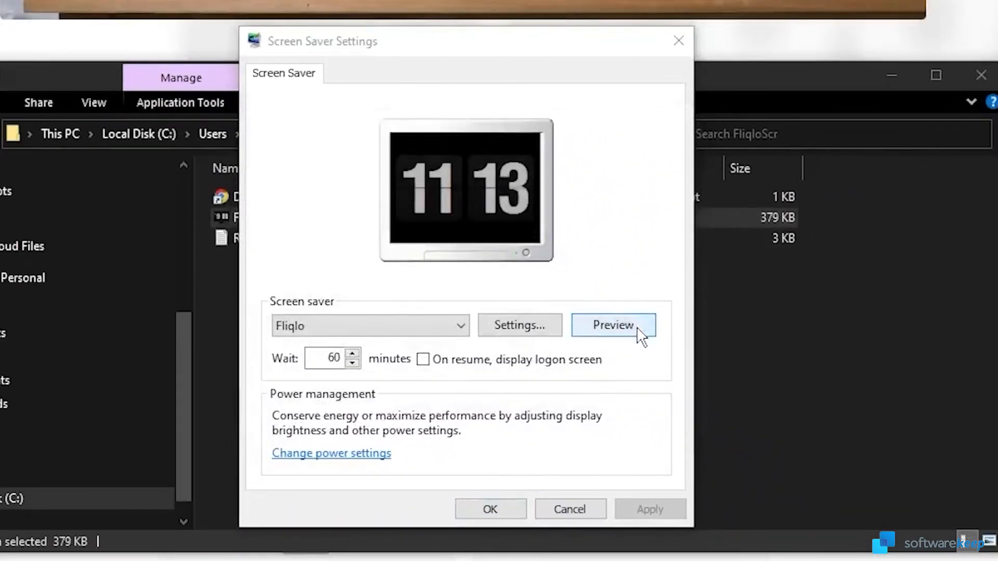
click(612, 325)
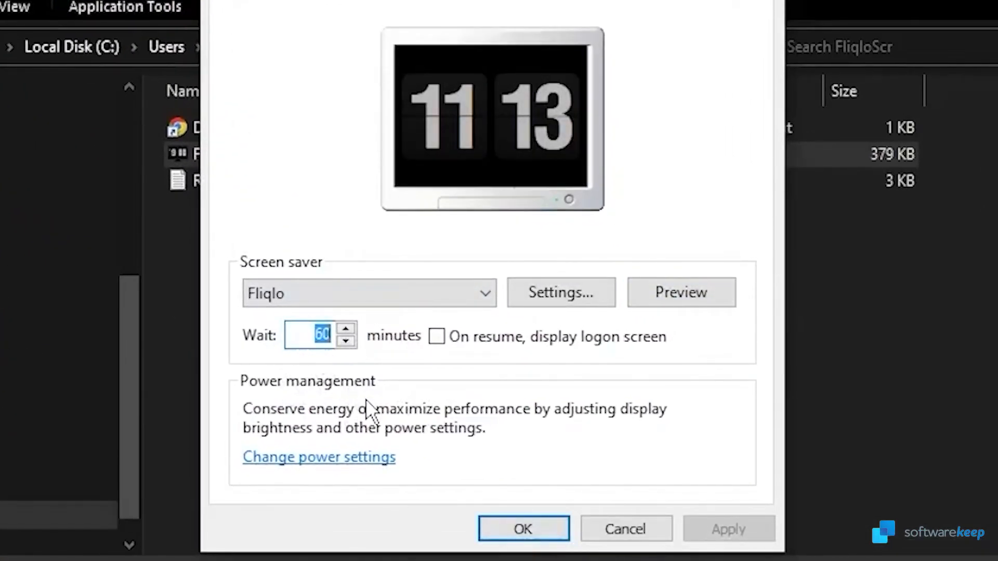
mouse_move(401, 395)
text(10)
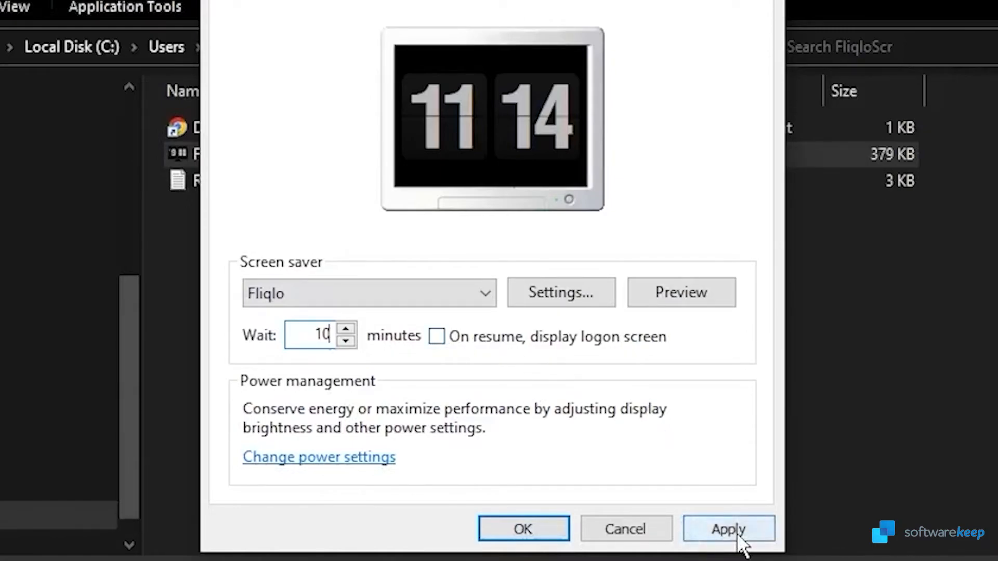
click(728, 529)
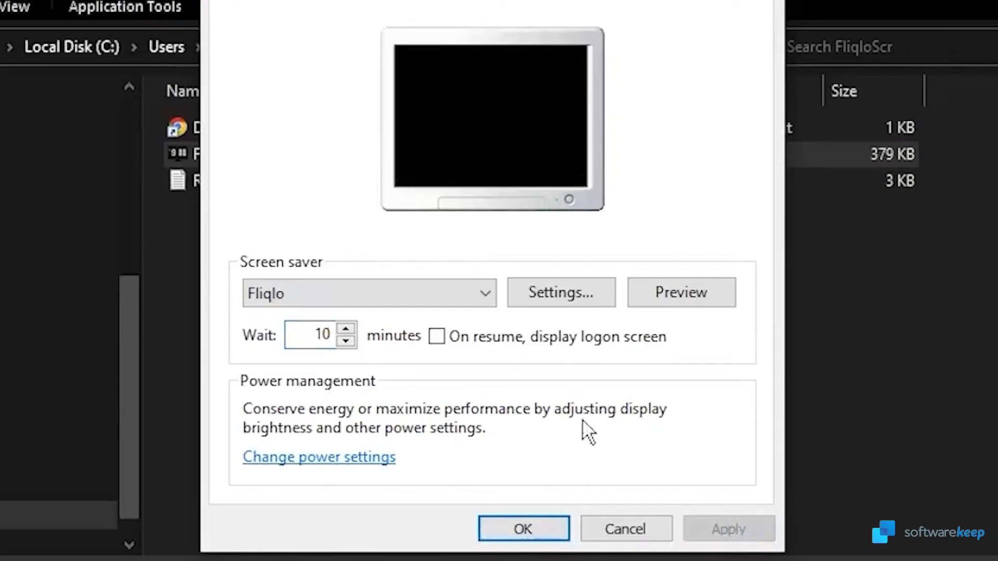
Close Screen Saver Settings and return to the fliqlo.com page in Chrome.
click(522, 529)
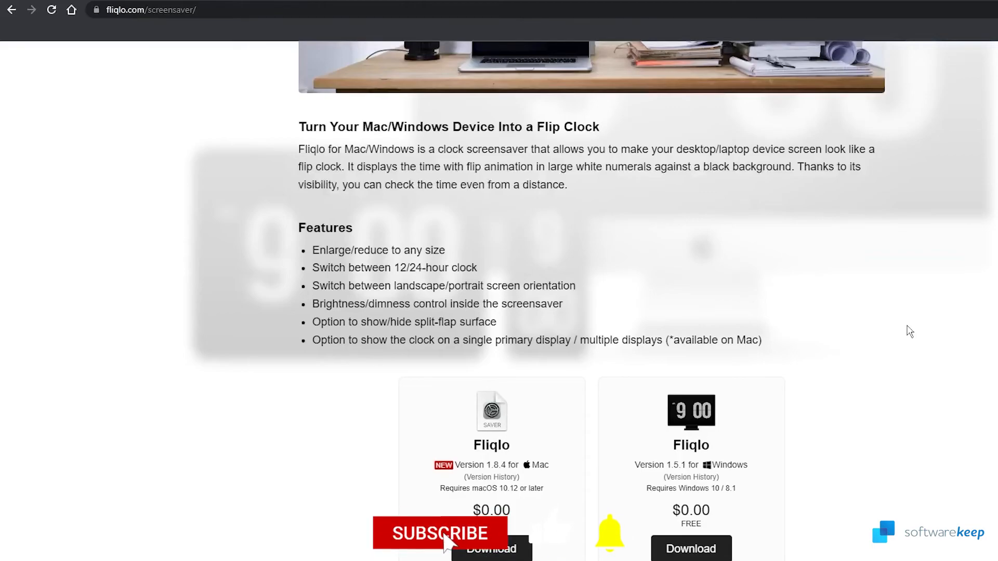
click(439, 533)
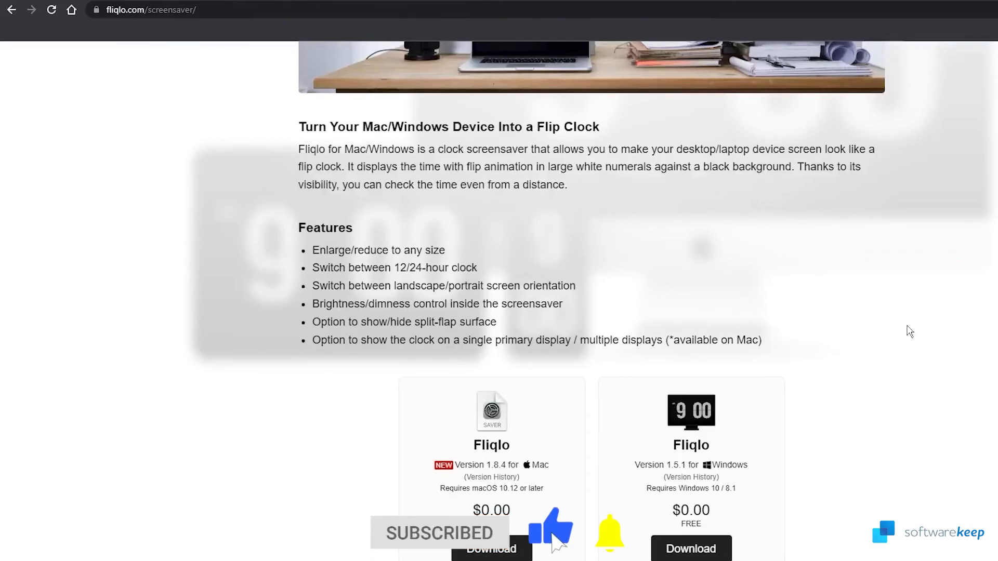